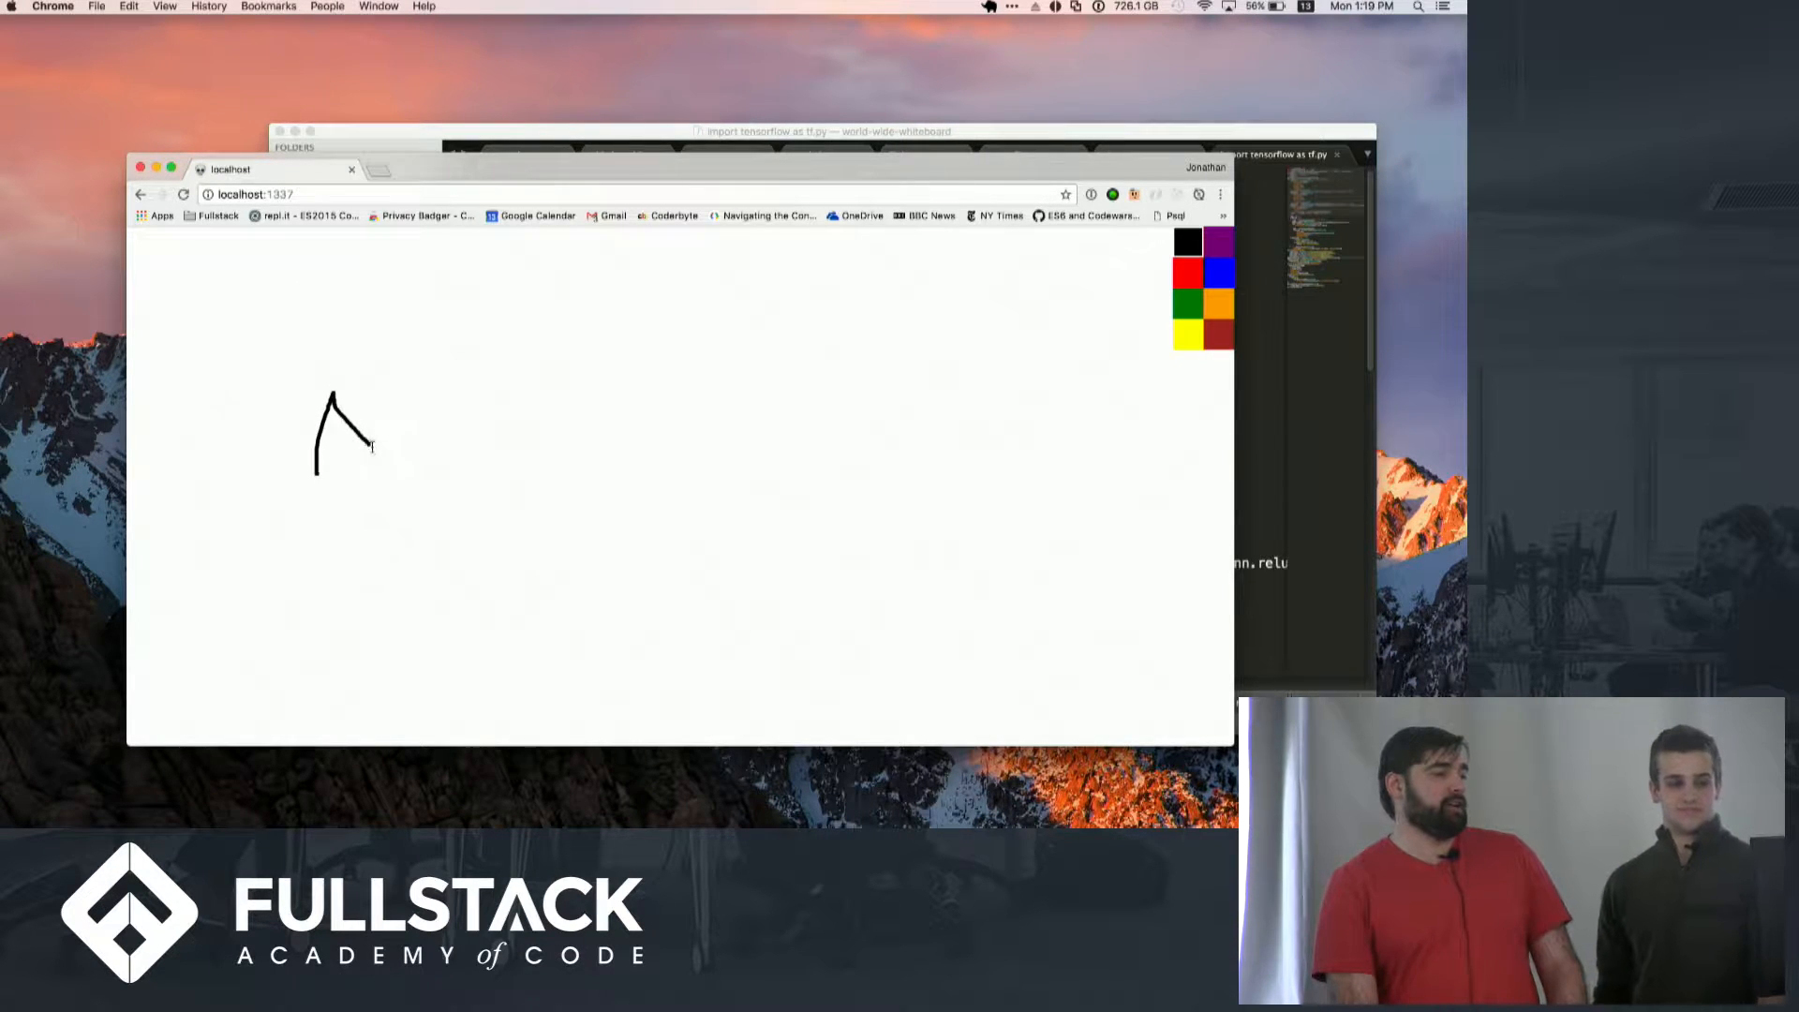
Step: Draw the crossbar to complete the black letter A on the localhost whiteboard
left_click_drag(345, 412, 379, 459)
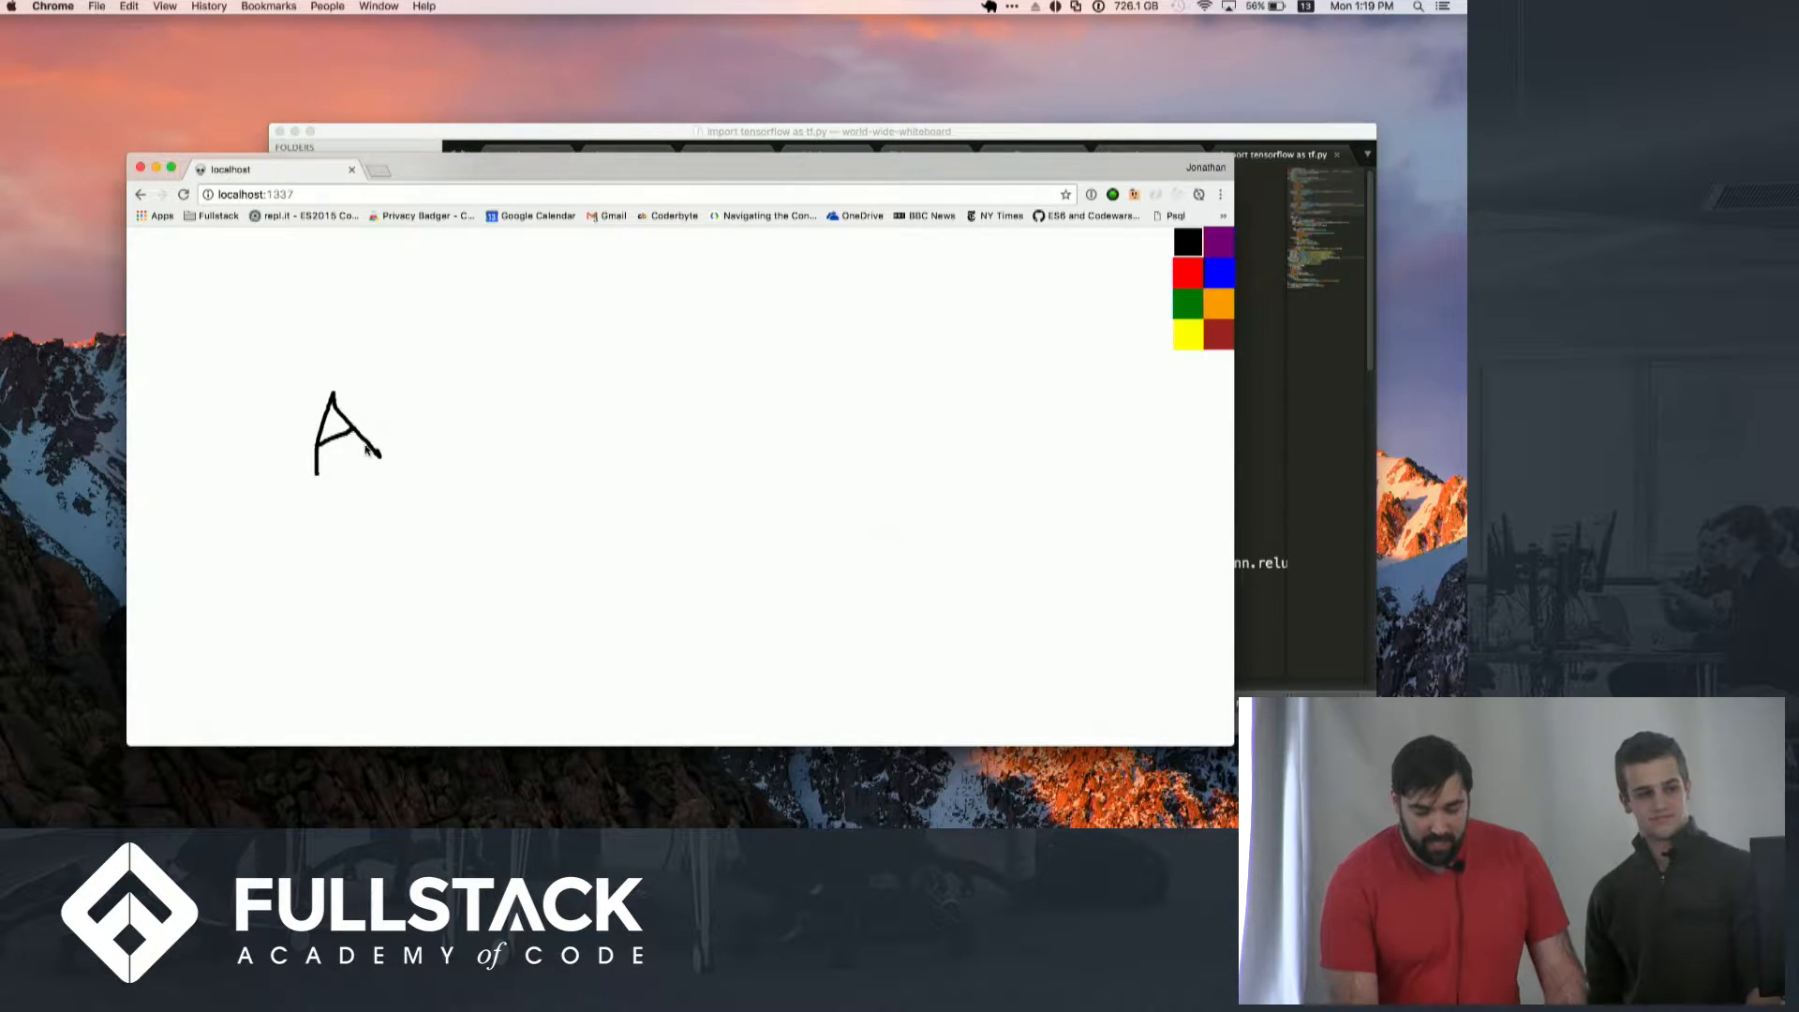
mouse_move(240, 308)
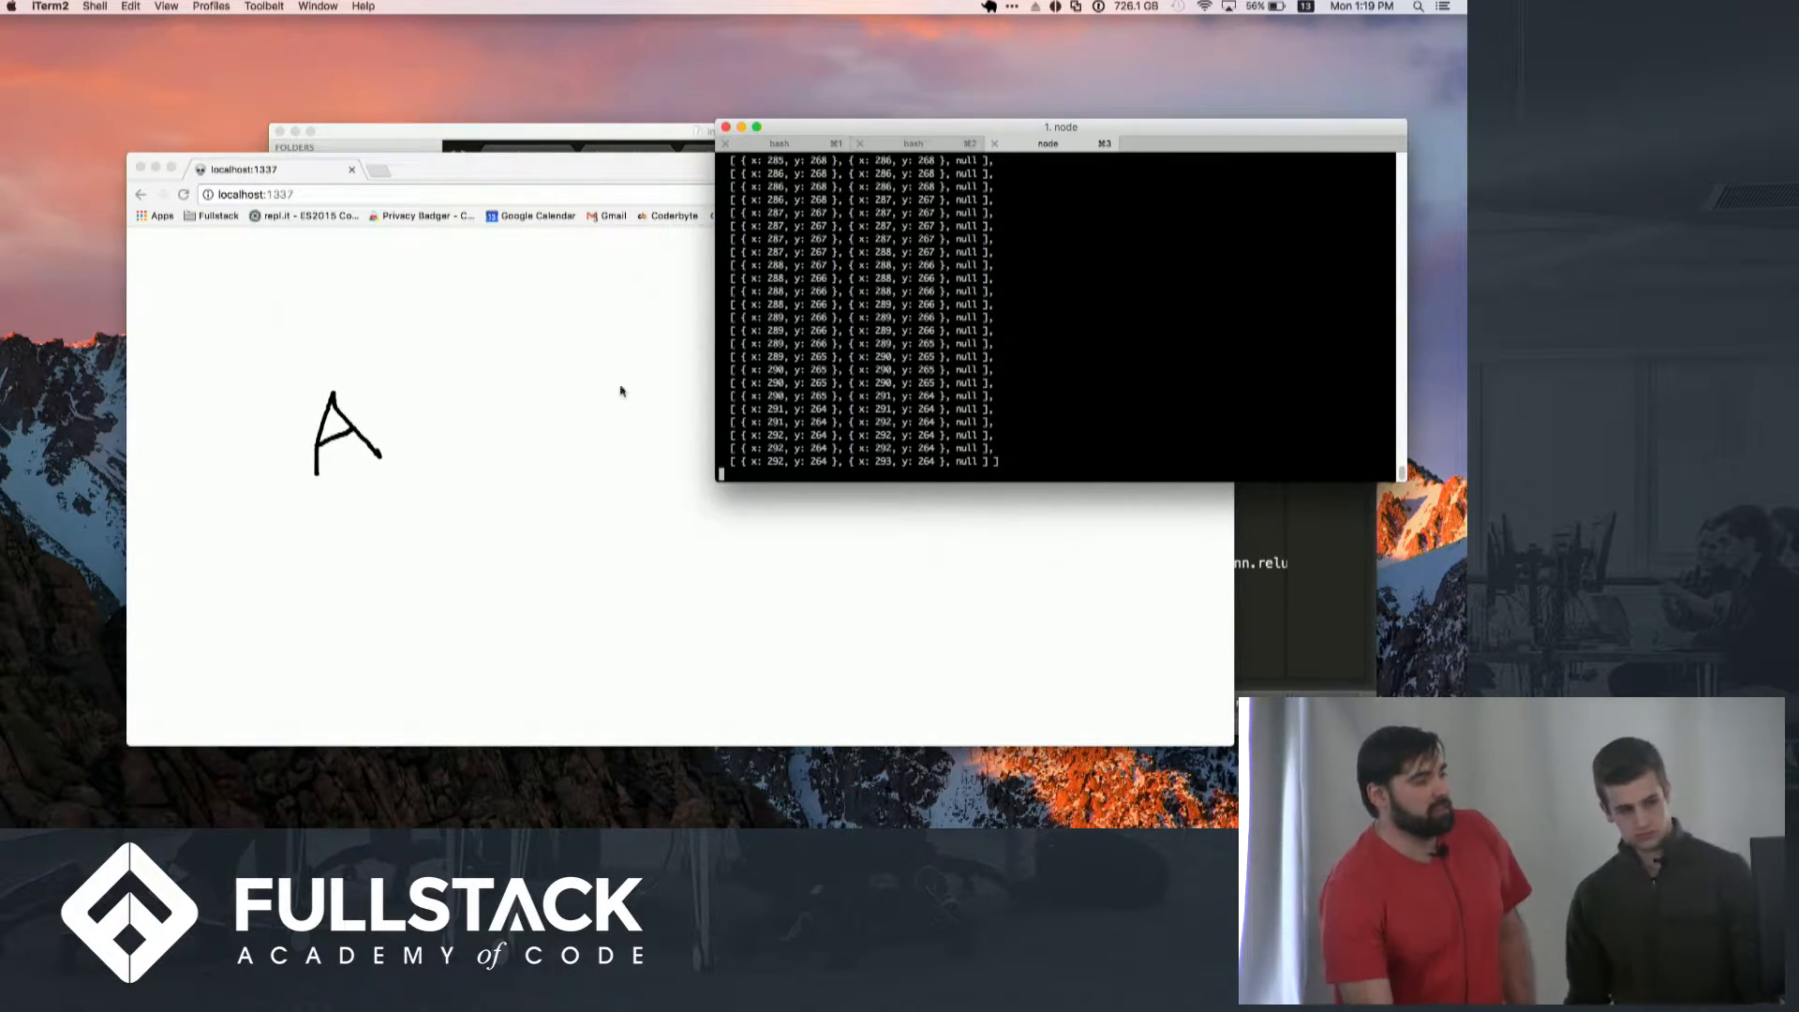
mouse_move(304, 399)
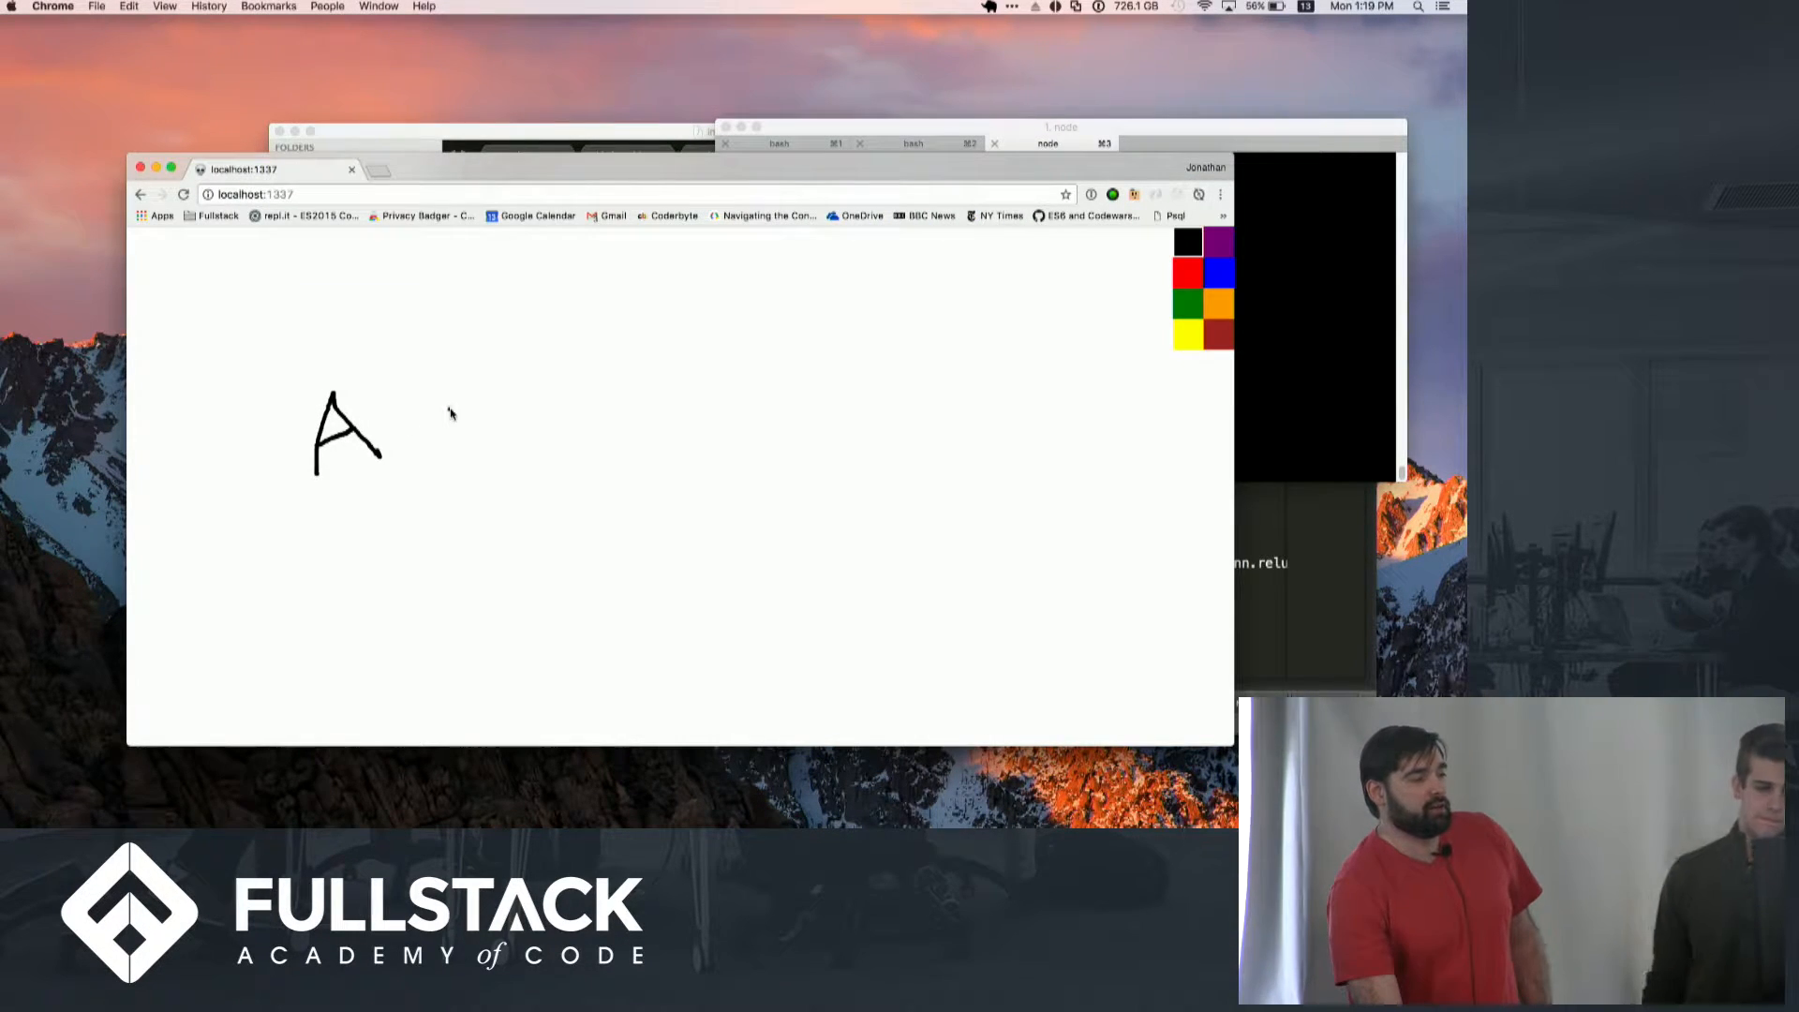
Step: Drag across the whiteboard canvas near the letter A after returning to Chrome
left_click_drag(379, 471, 459, 412)
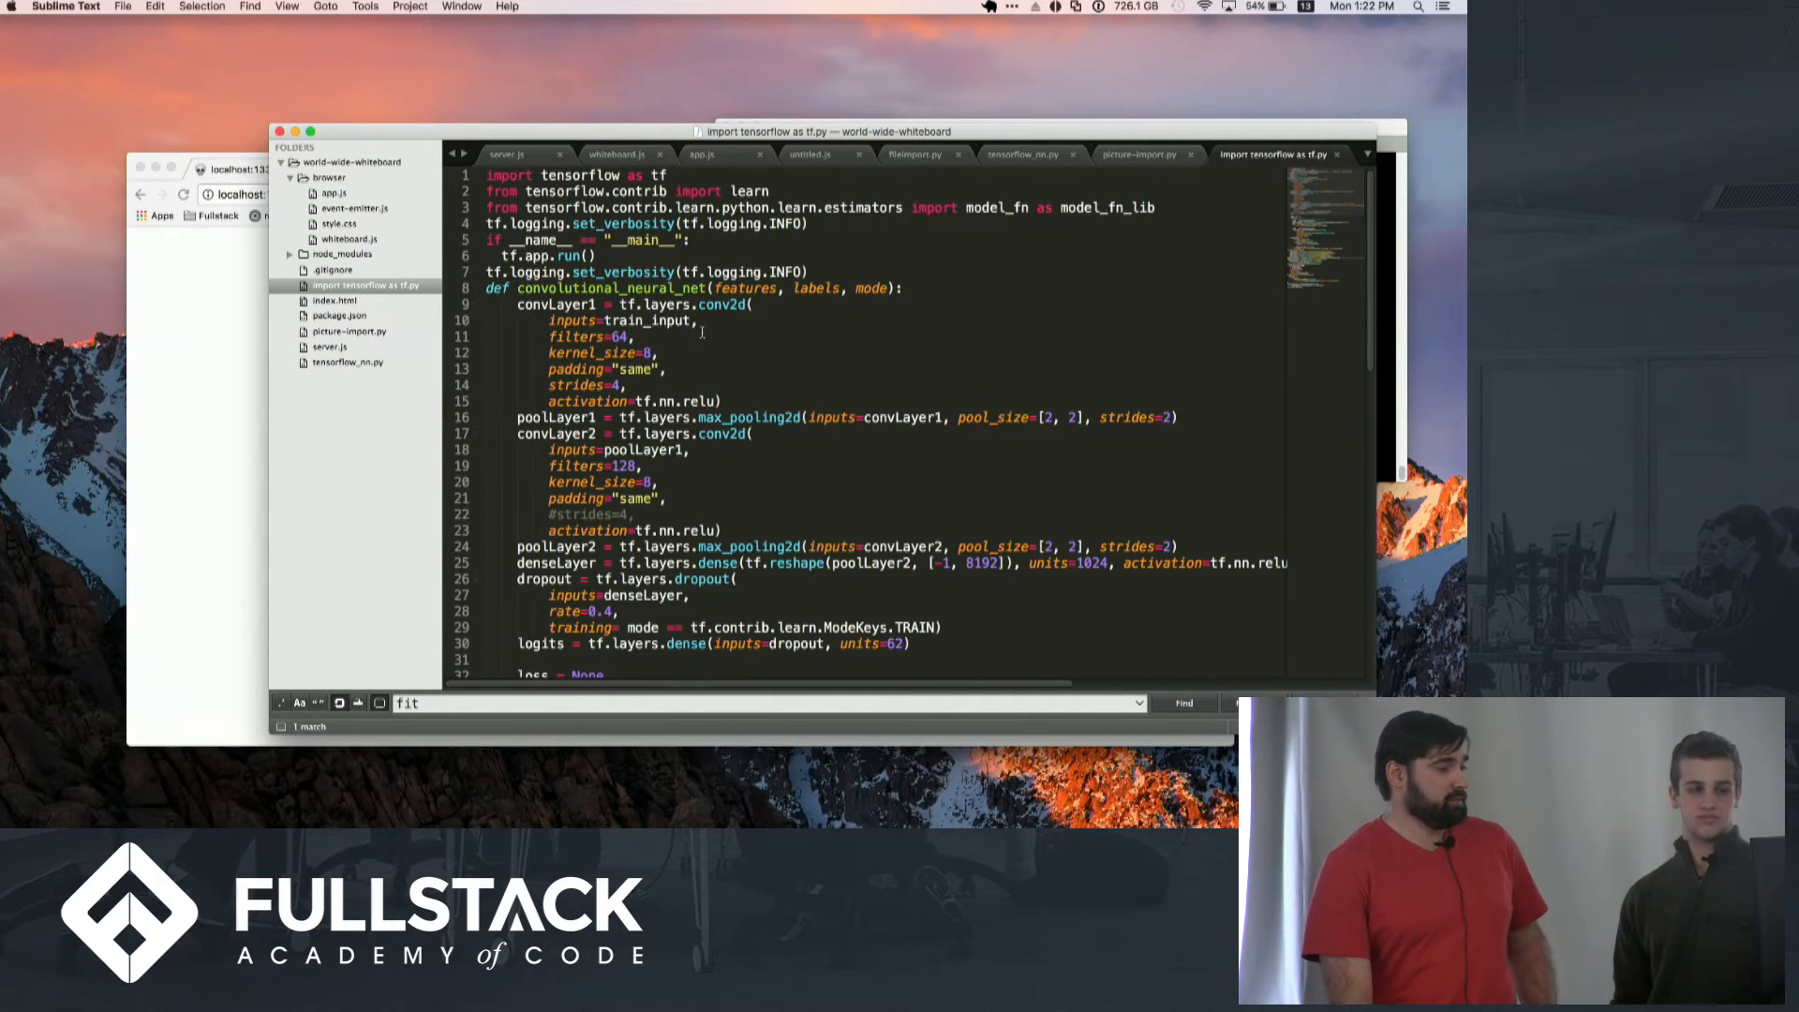
Step: Scroll the TensorFlow script down to the classifier's fit and evaluate accuracy code
scroll("down", 3)
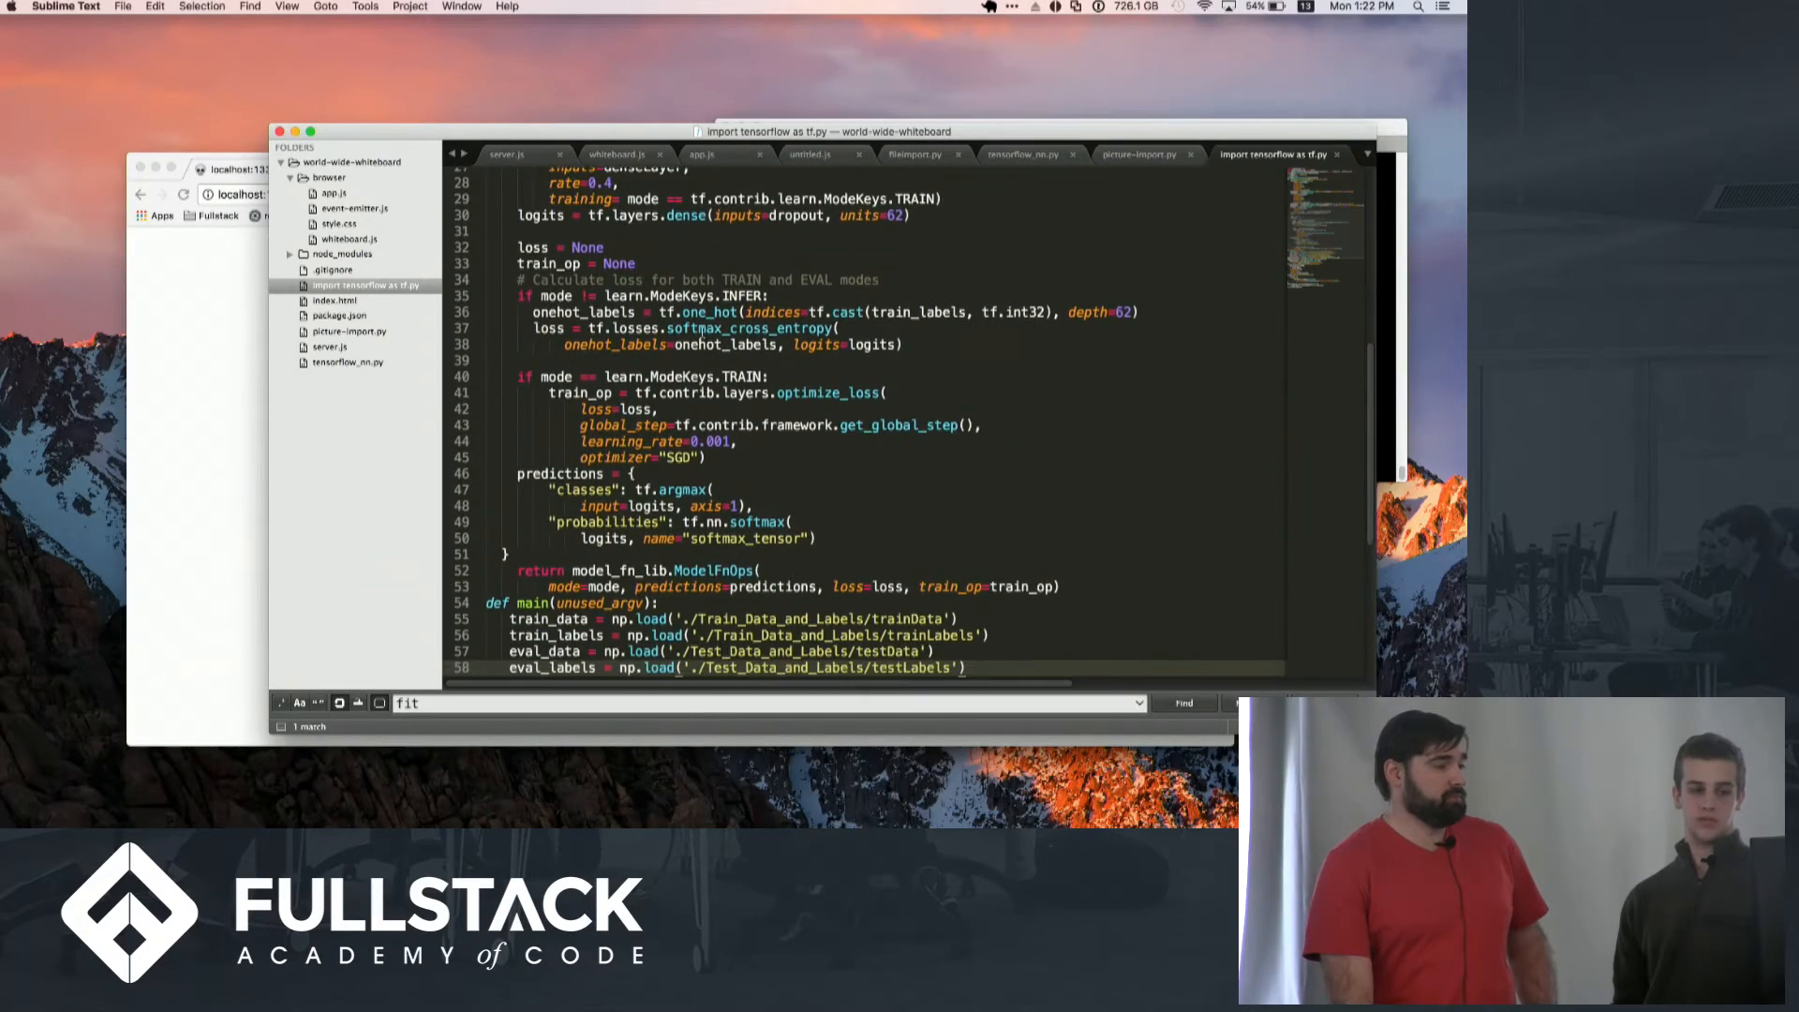
scroll("down", 3)
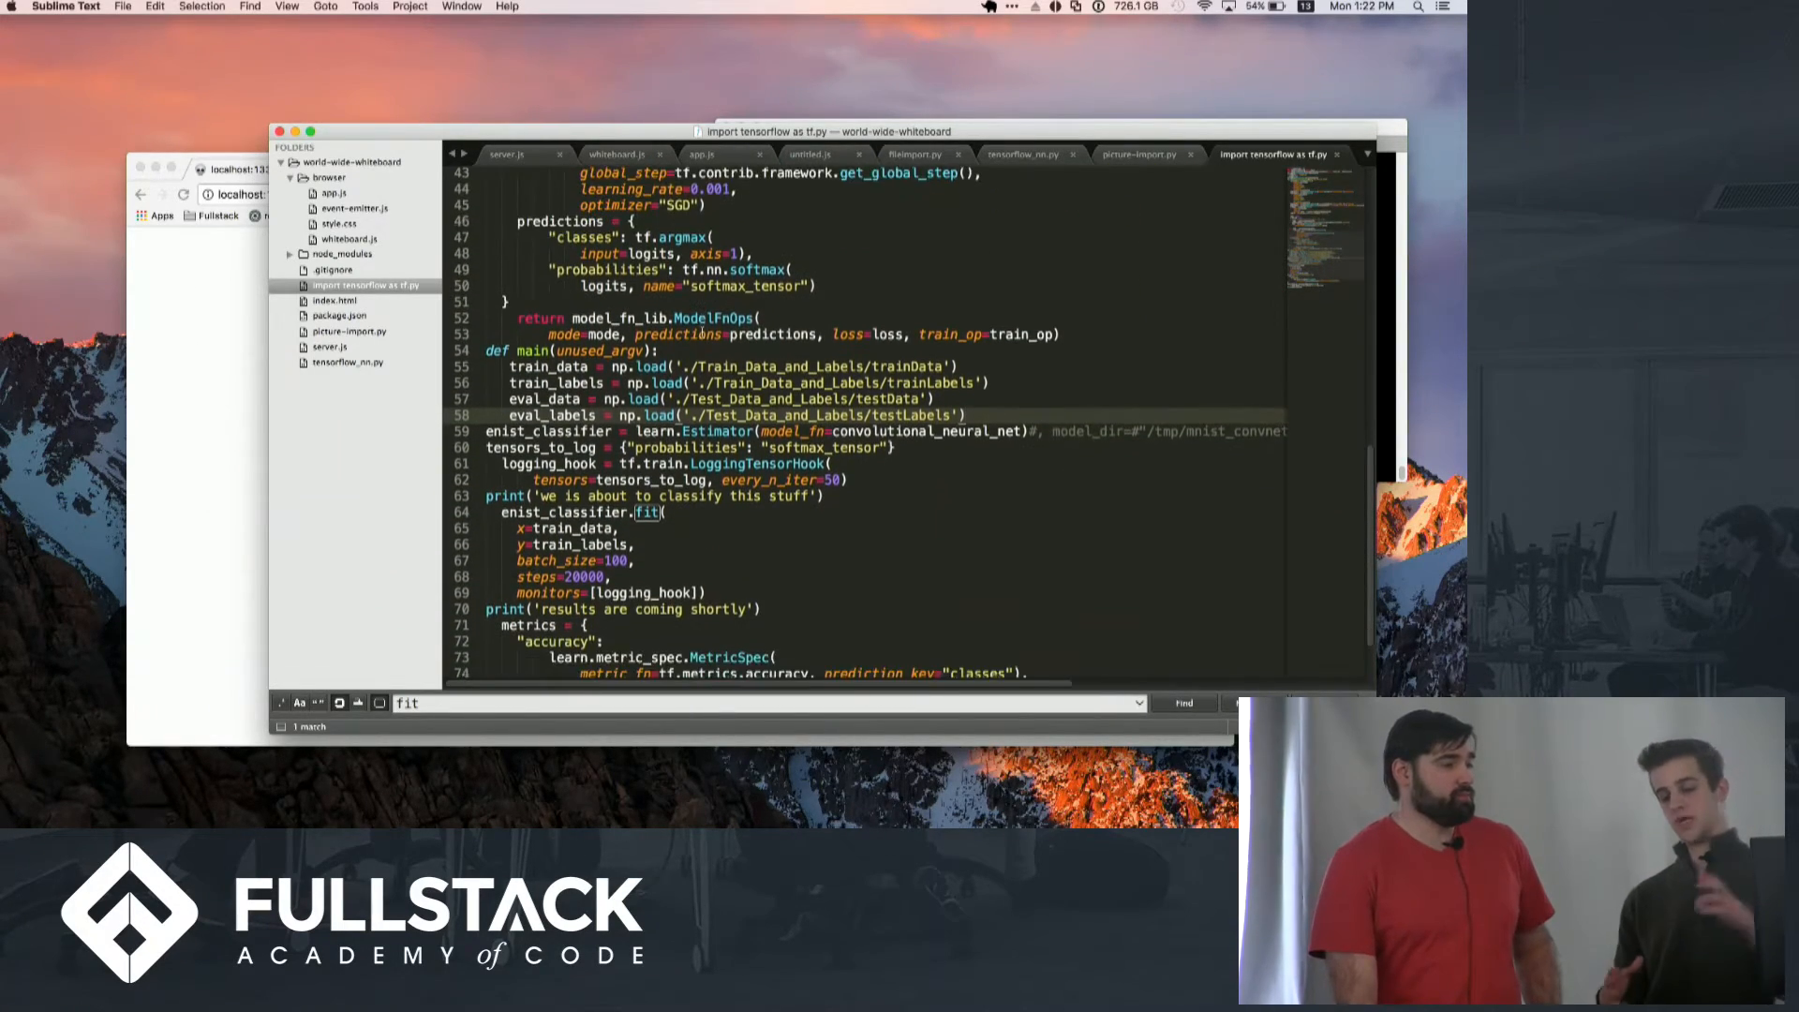
scroll("down", 3)
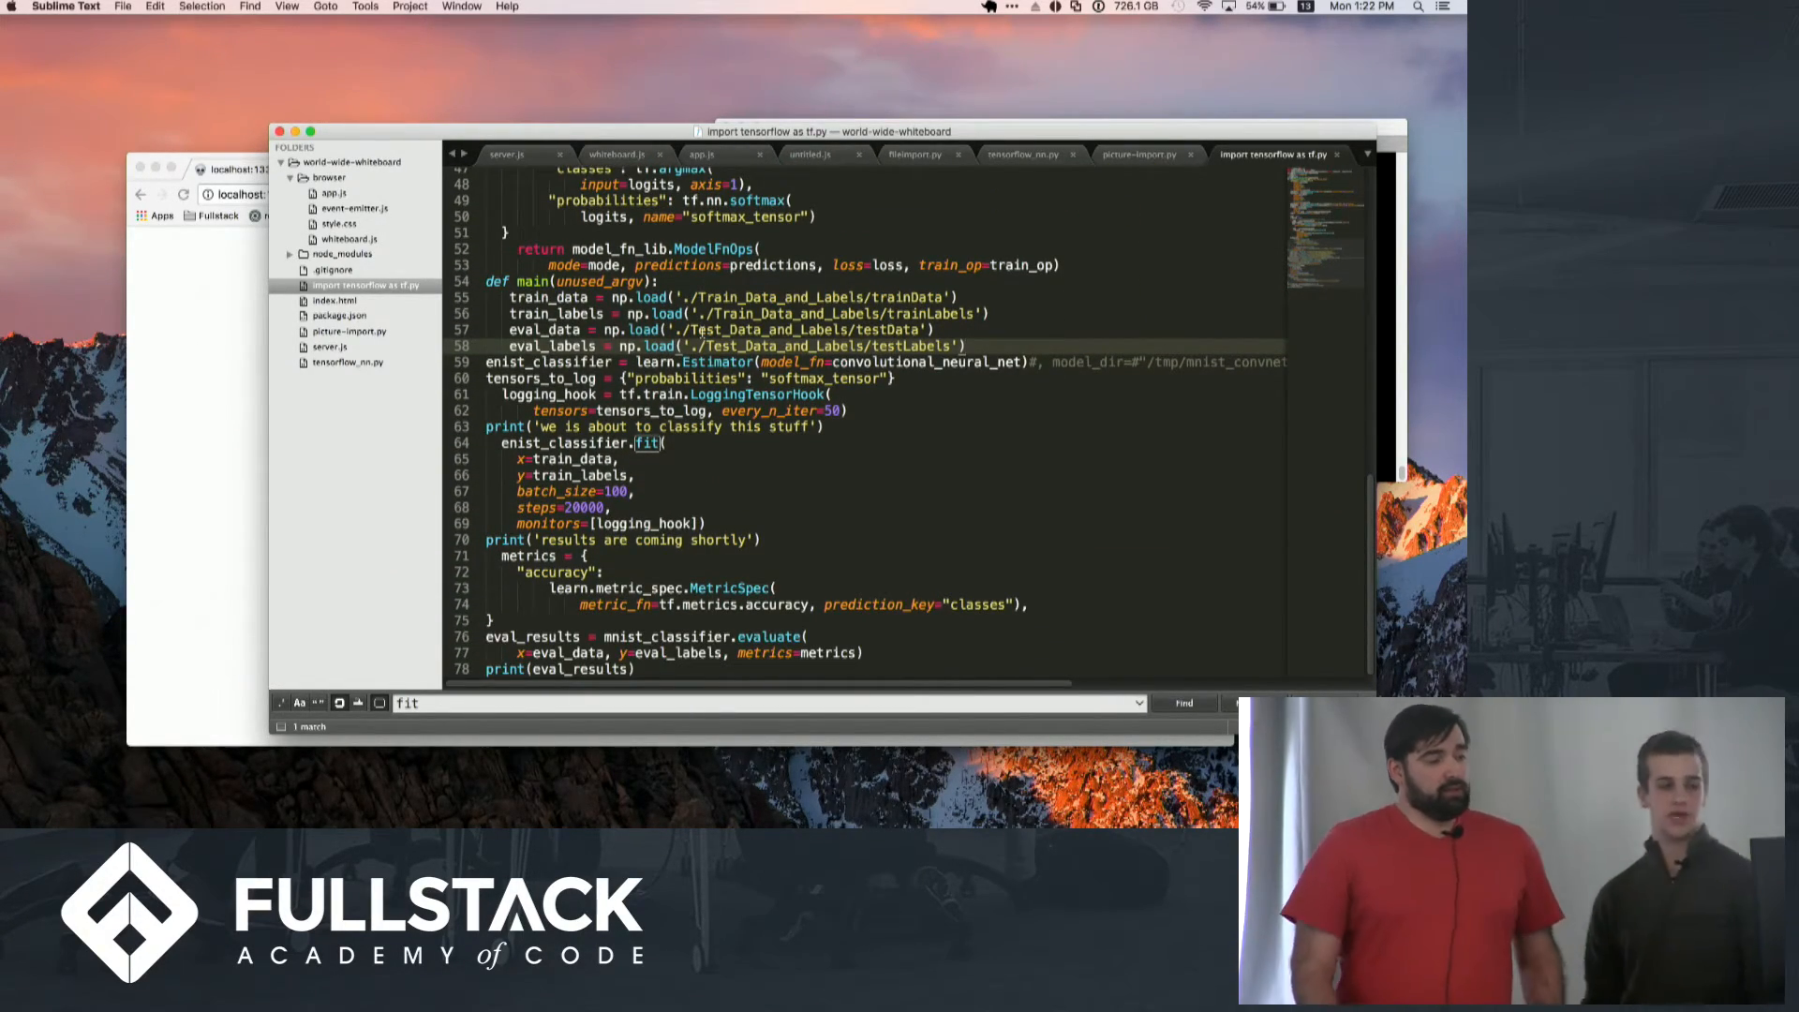